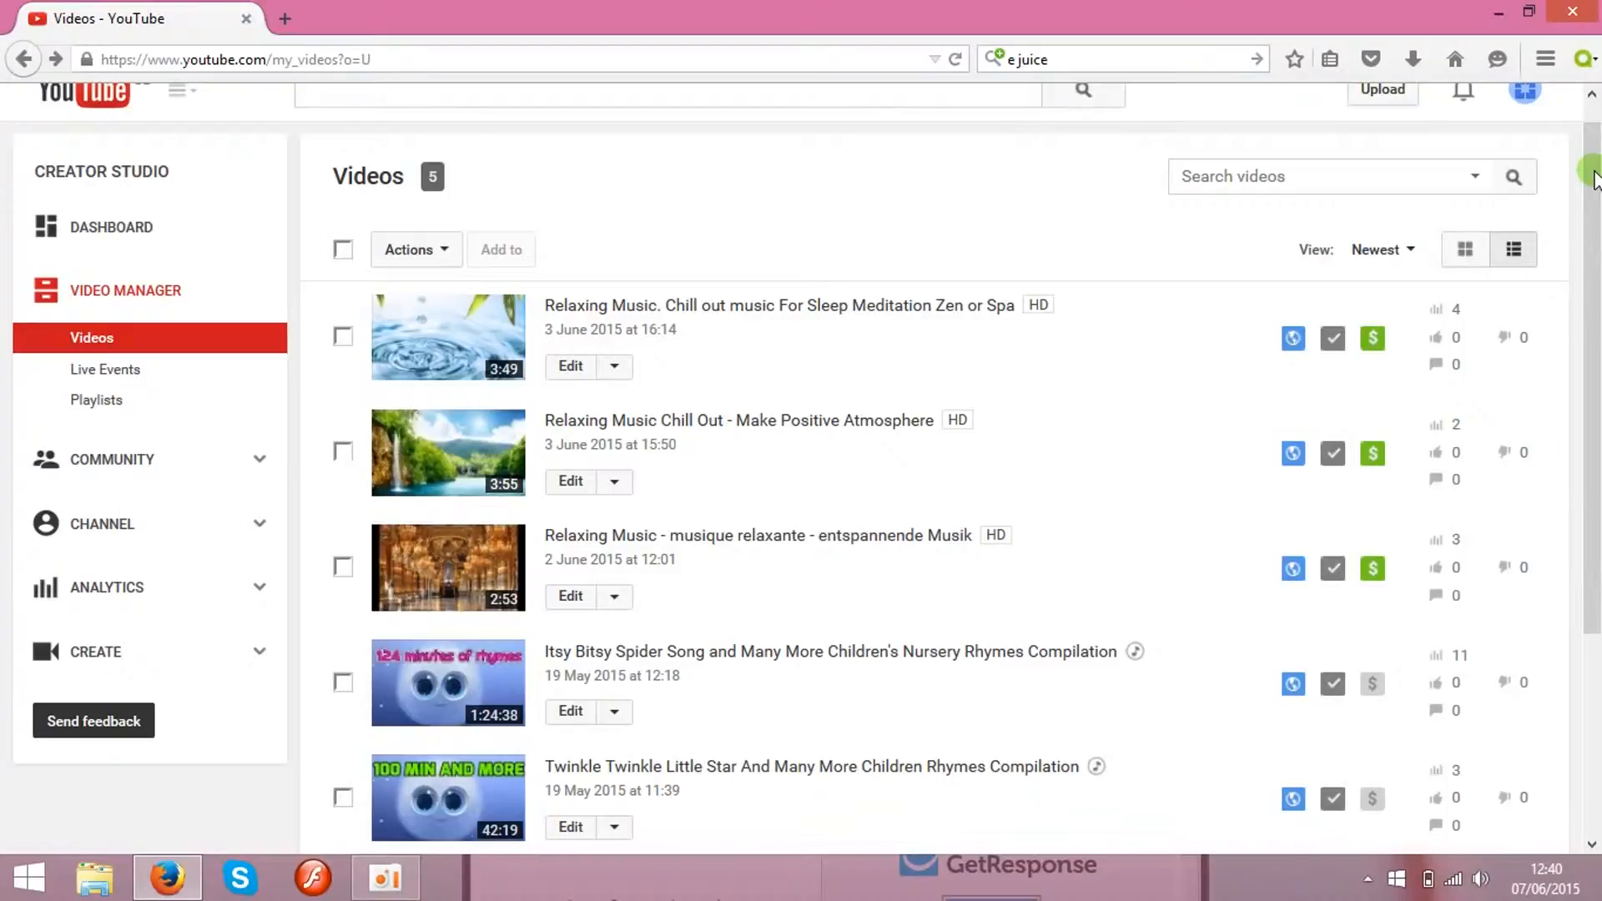
pyautogui.moveTo(817, 311)
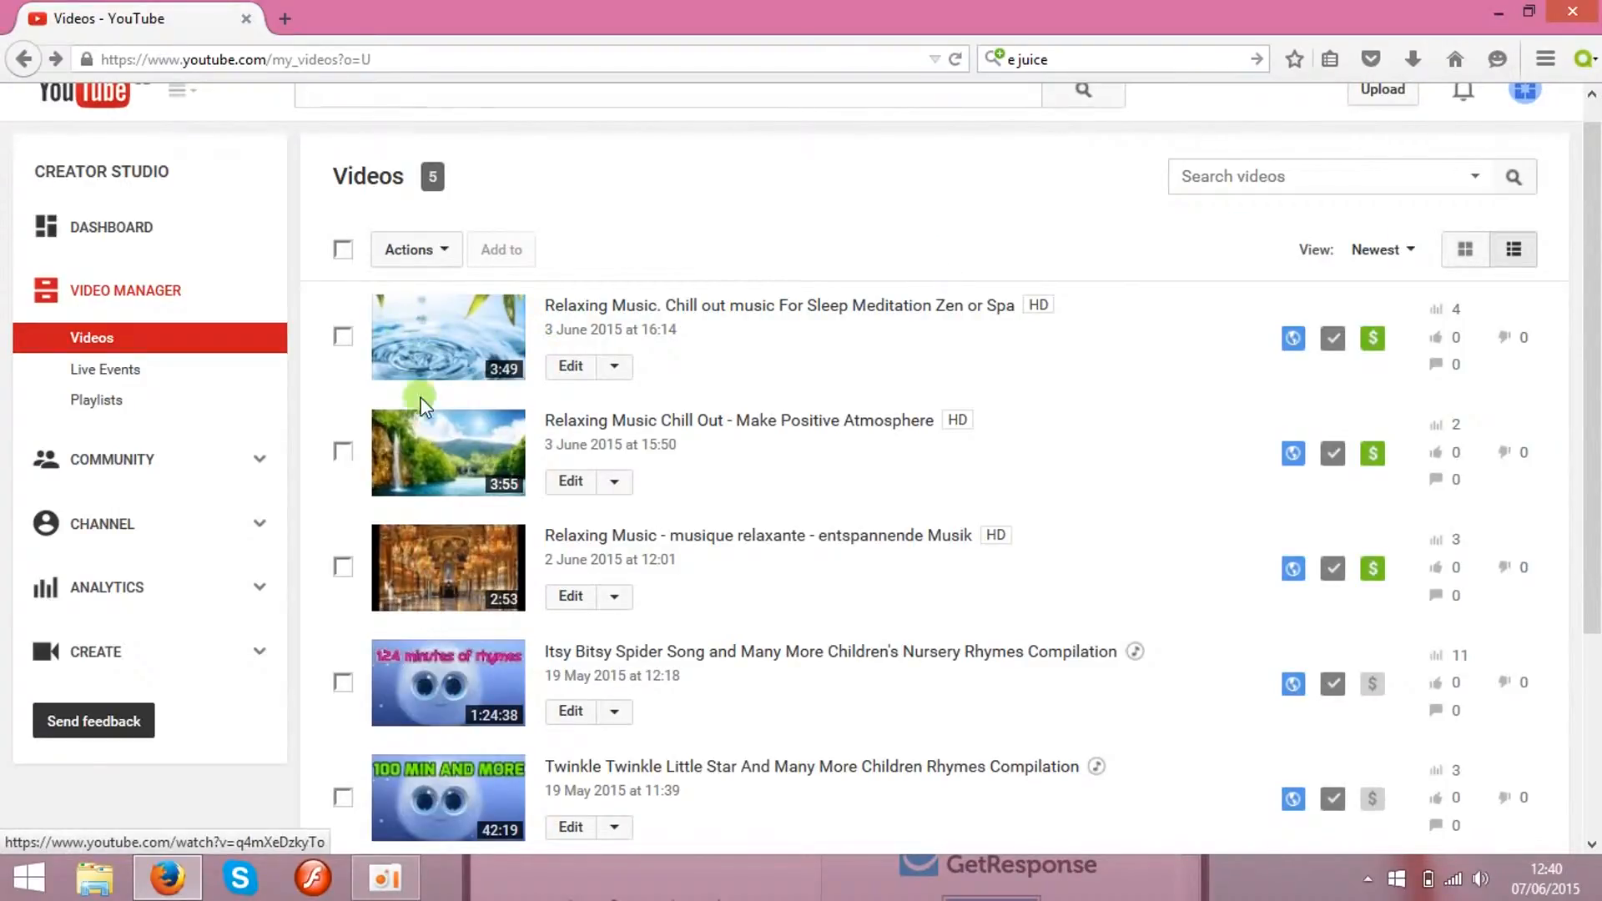
pyautogui.moveTo(444, 342)
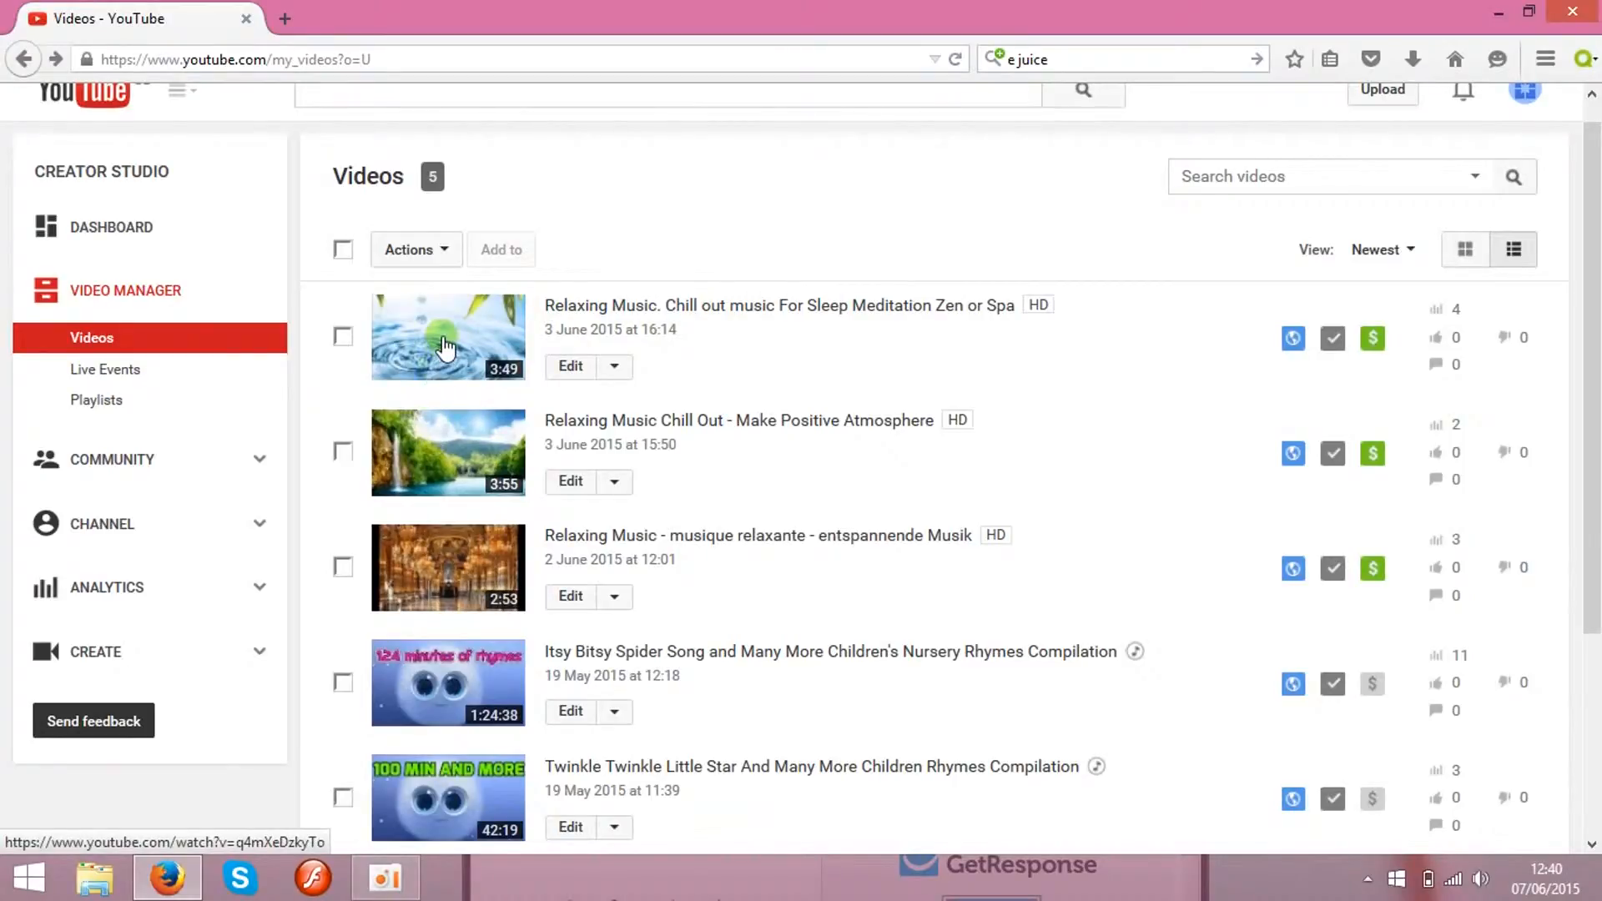
pyautogui.moveTo(796, 242)
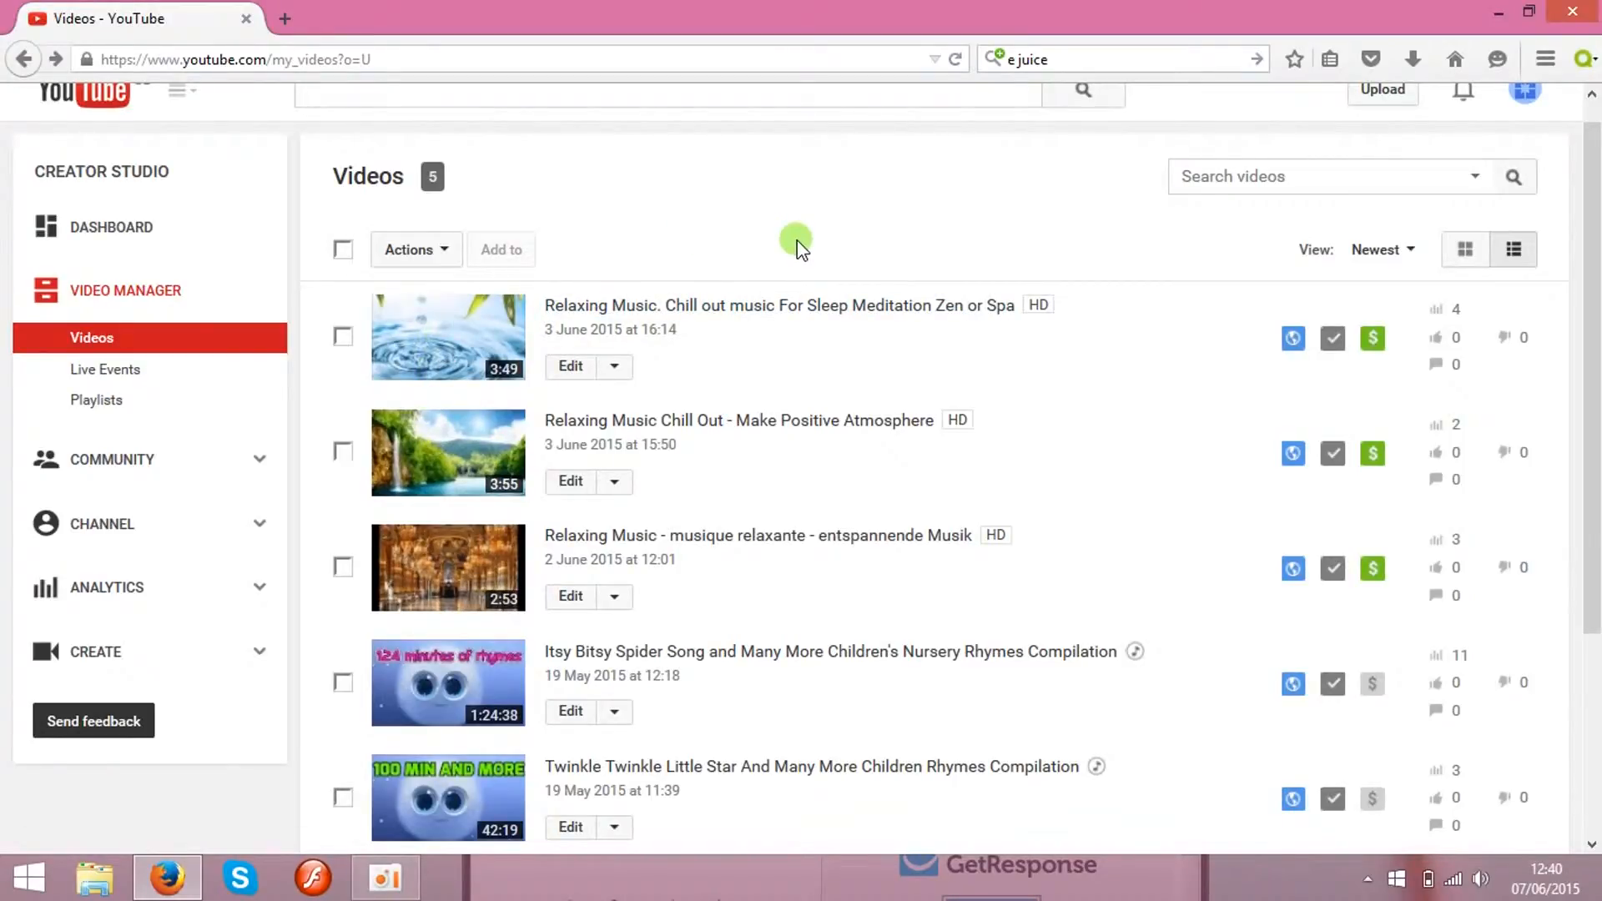
pyautogui.moveTo(1382, 90)
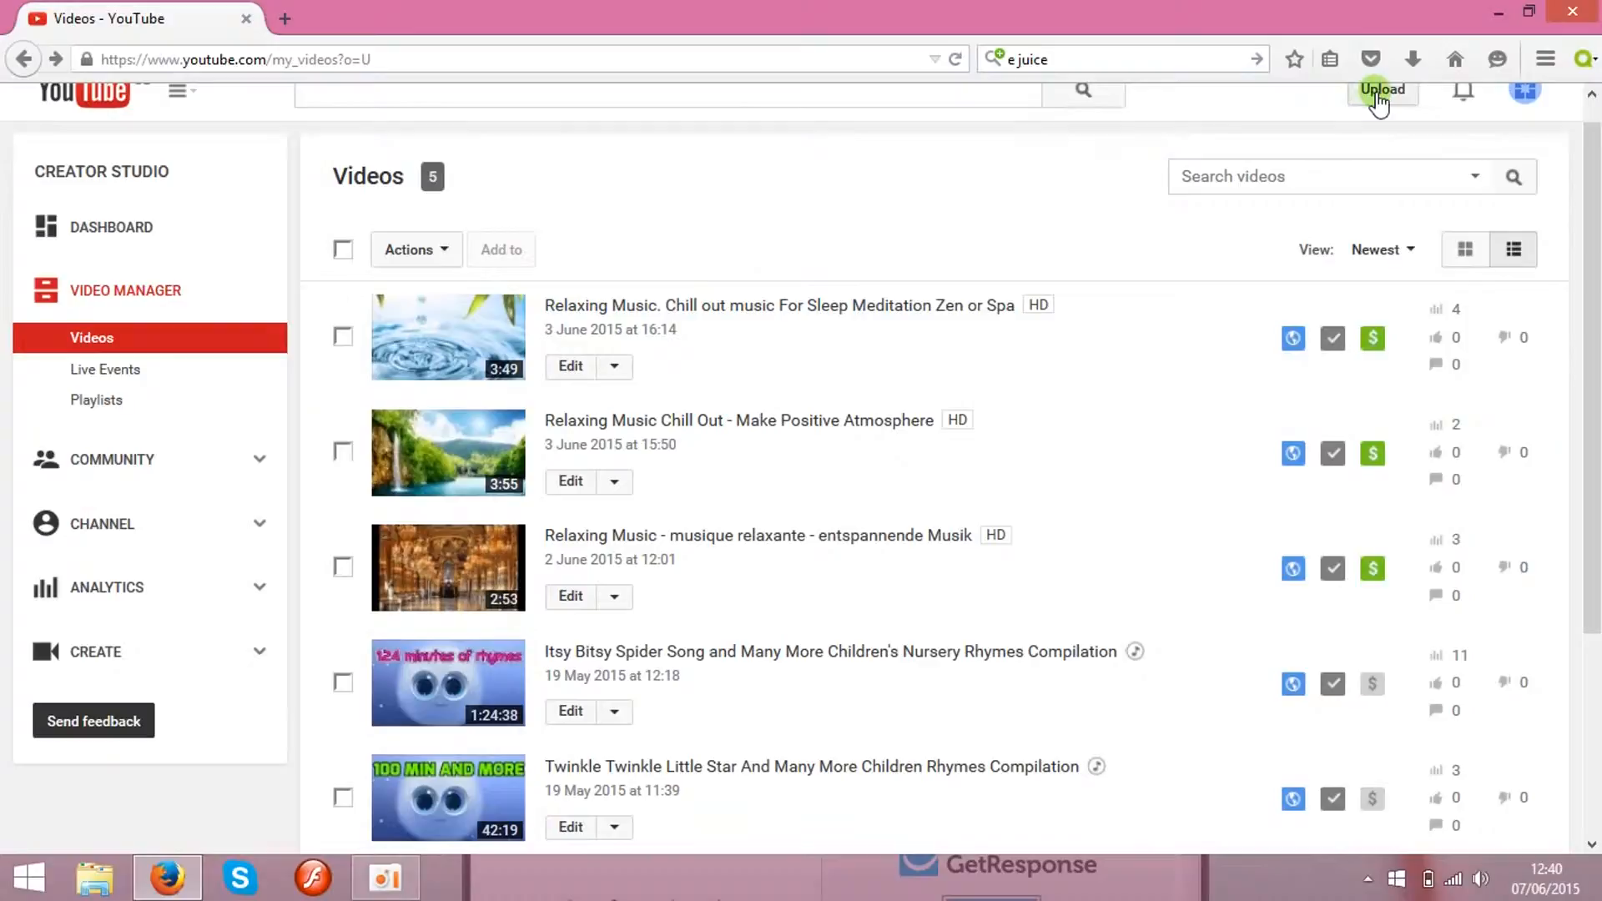
pyautogui.moveTo(743, 293)
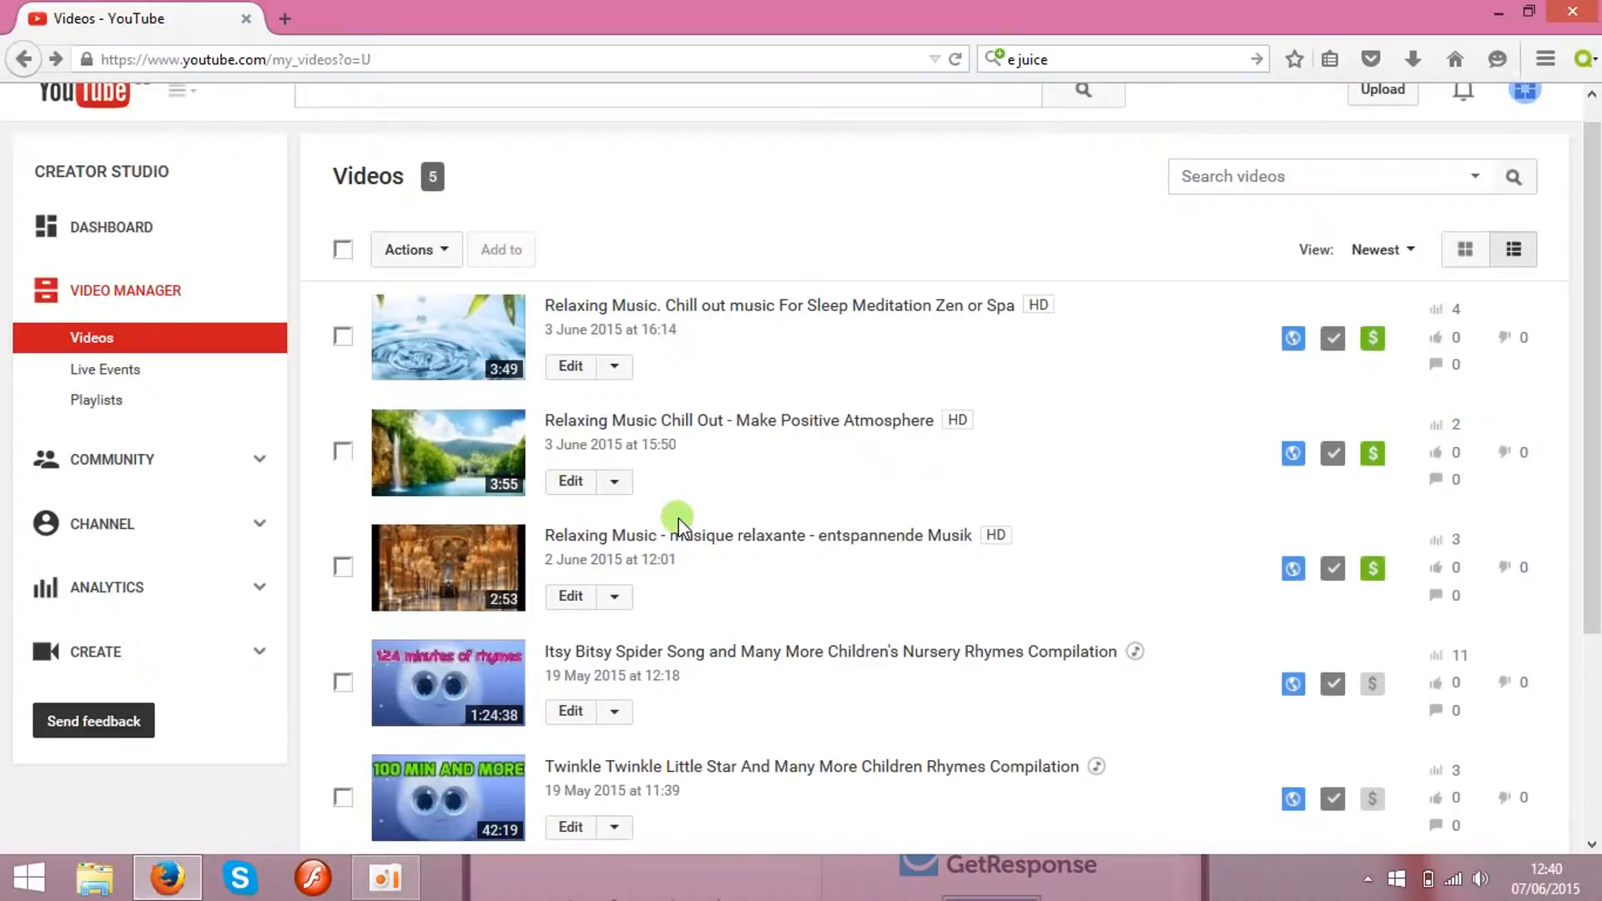
pyautogui.moveTo(1371, 338)
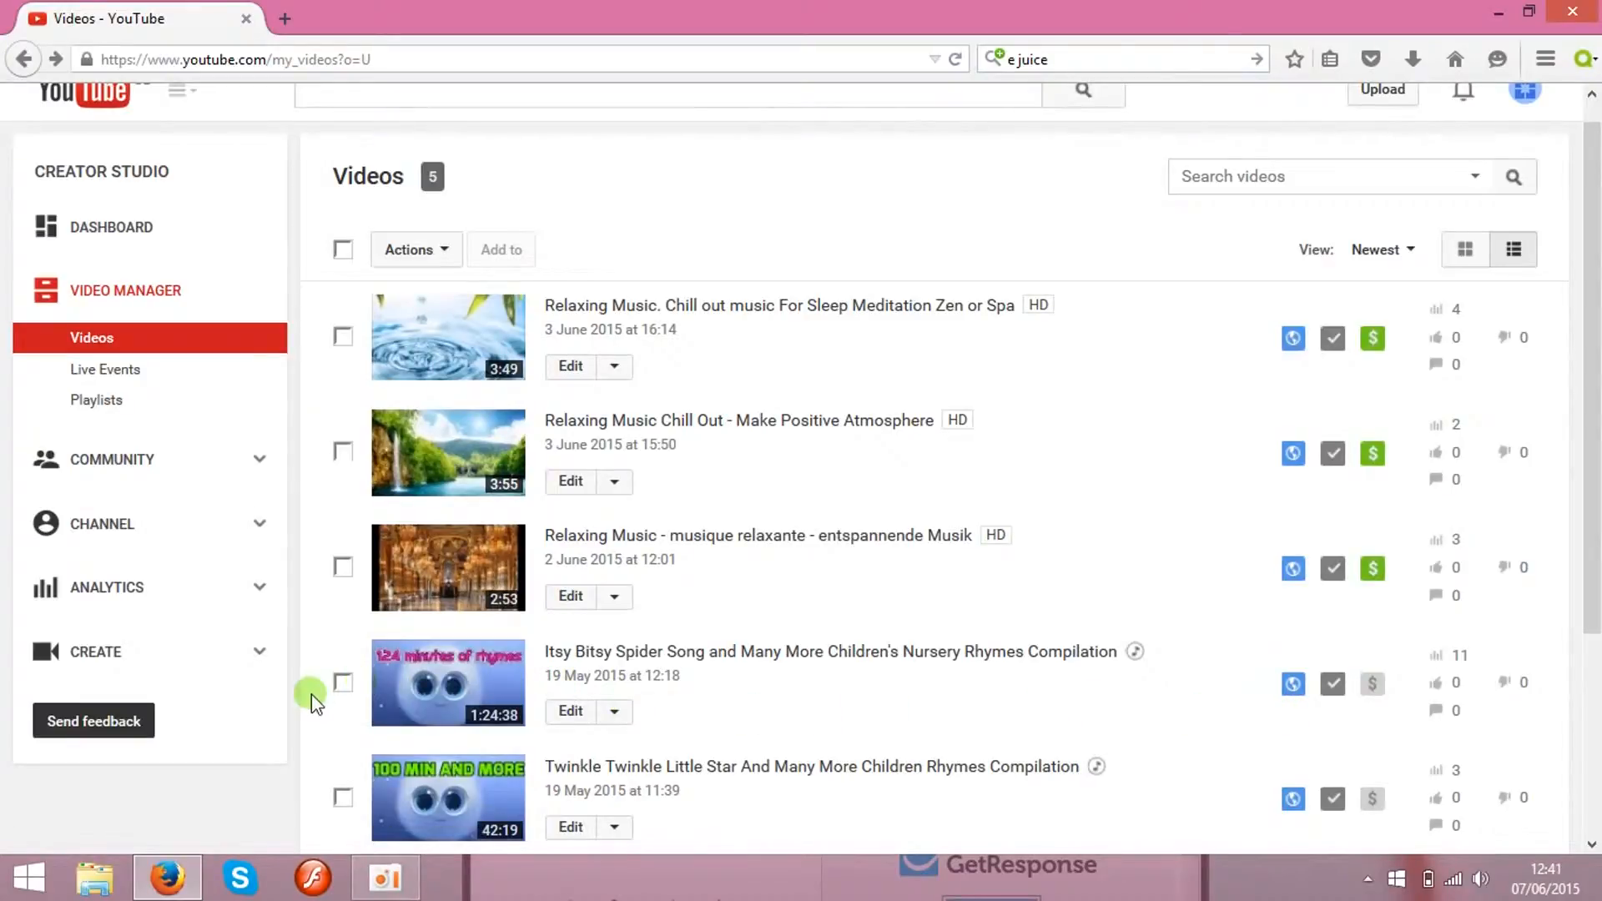
pyautogui.moveTo(304, 706)
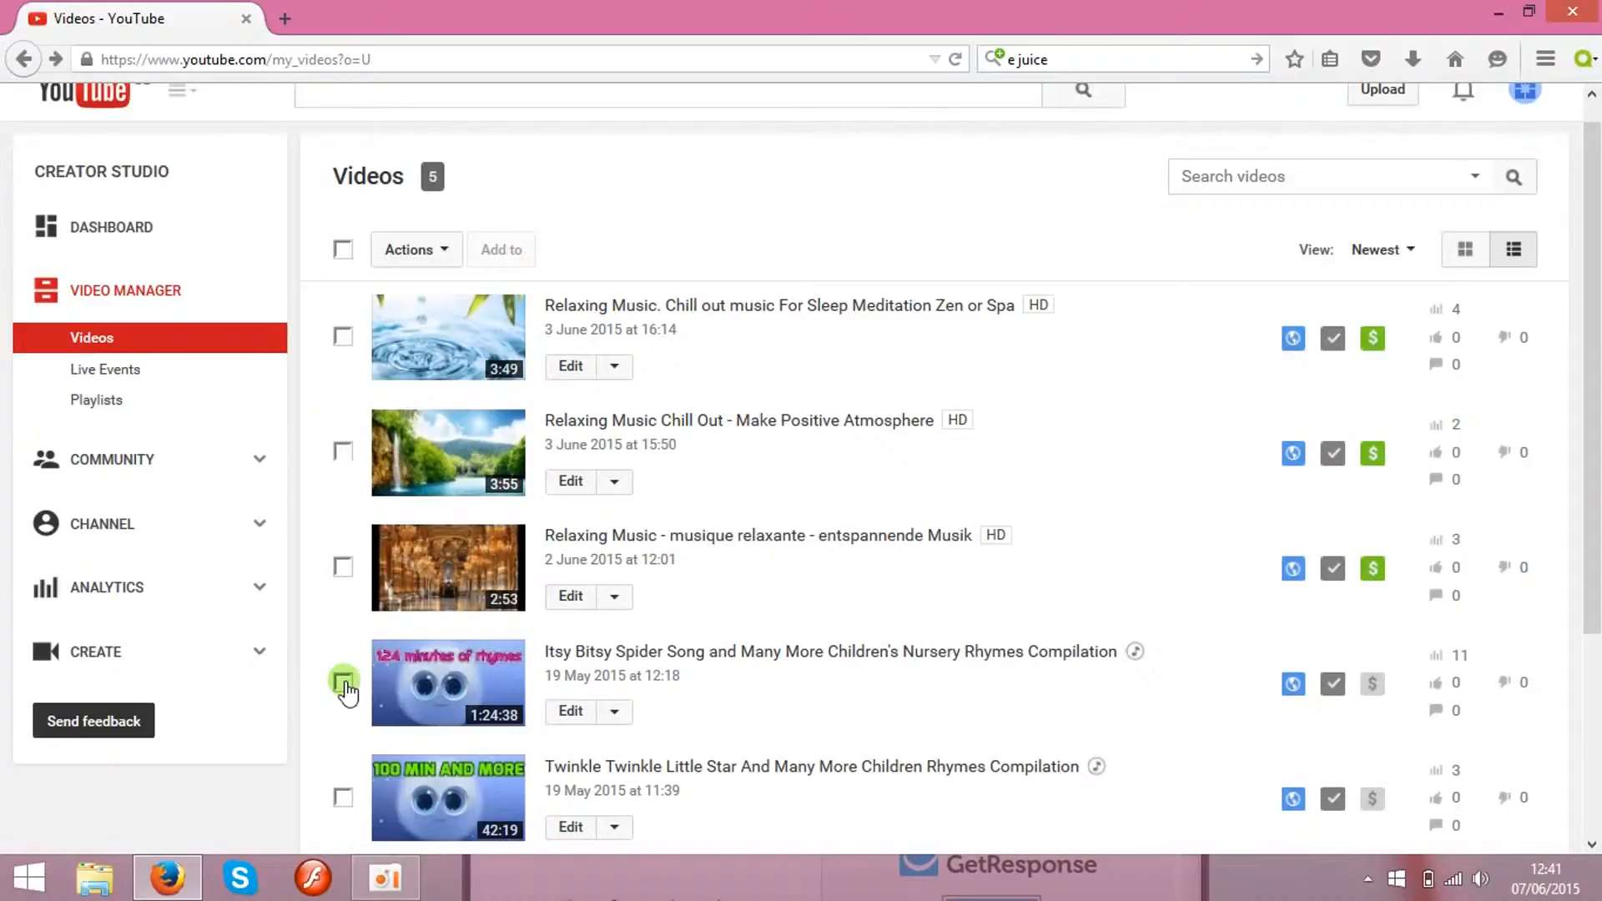
# Monetise the 'Itsy Bitsy Spider Song' compilation with overlay and skippable video ads via Actions > Monetise.
pyautogui.click(345, 683)
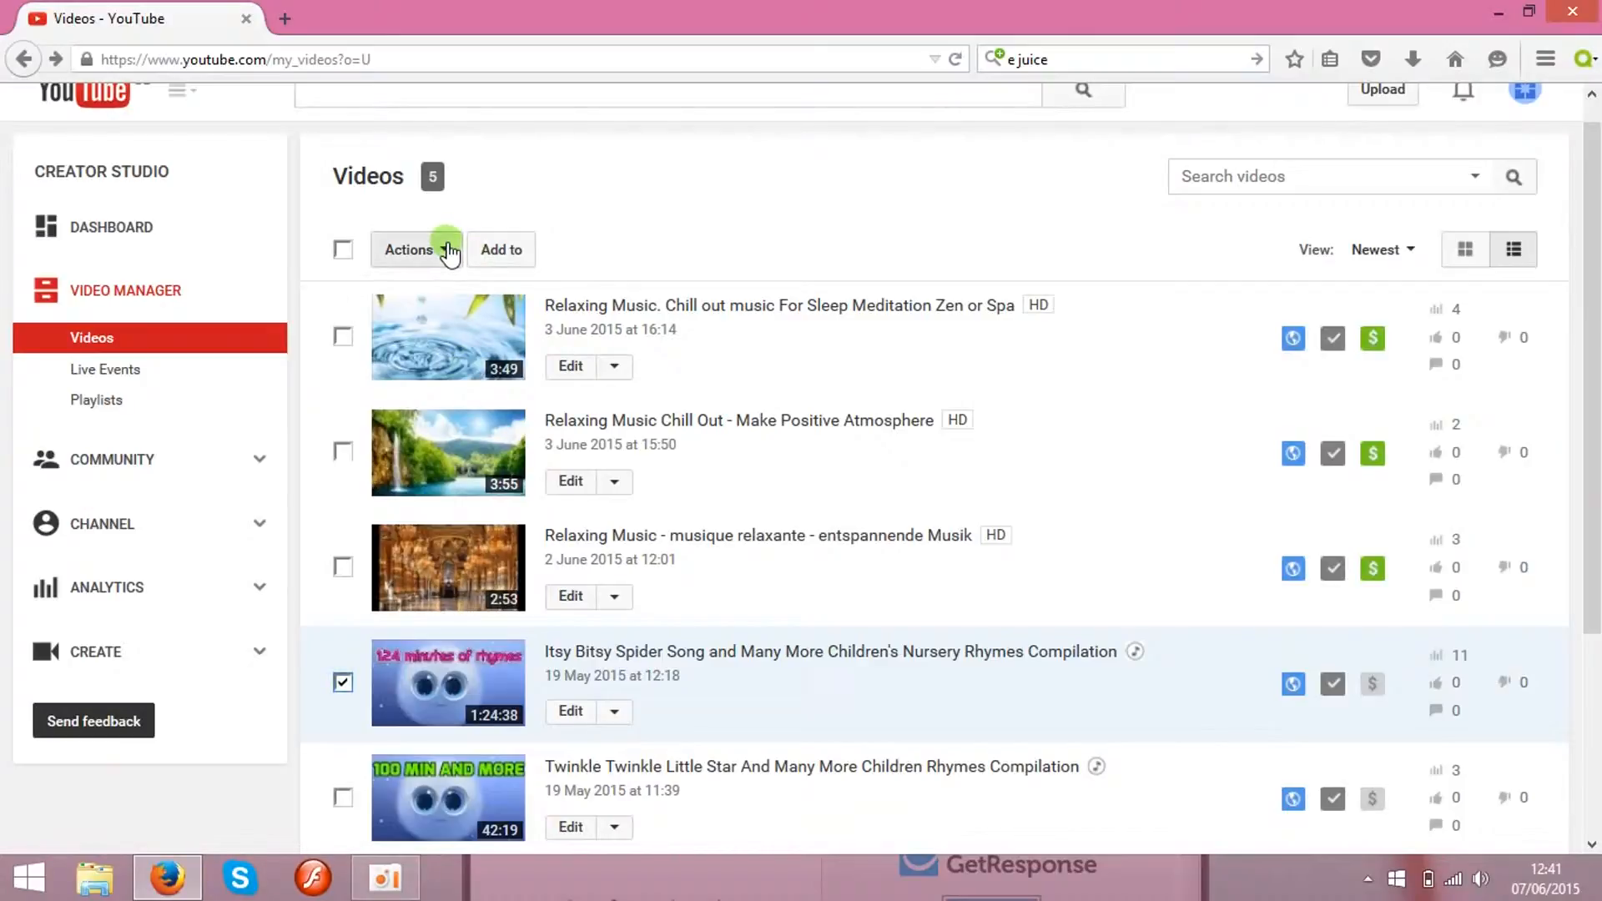
pyautogui.click(408, 250)
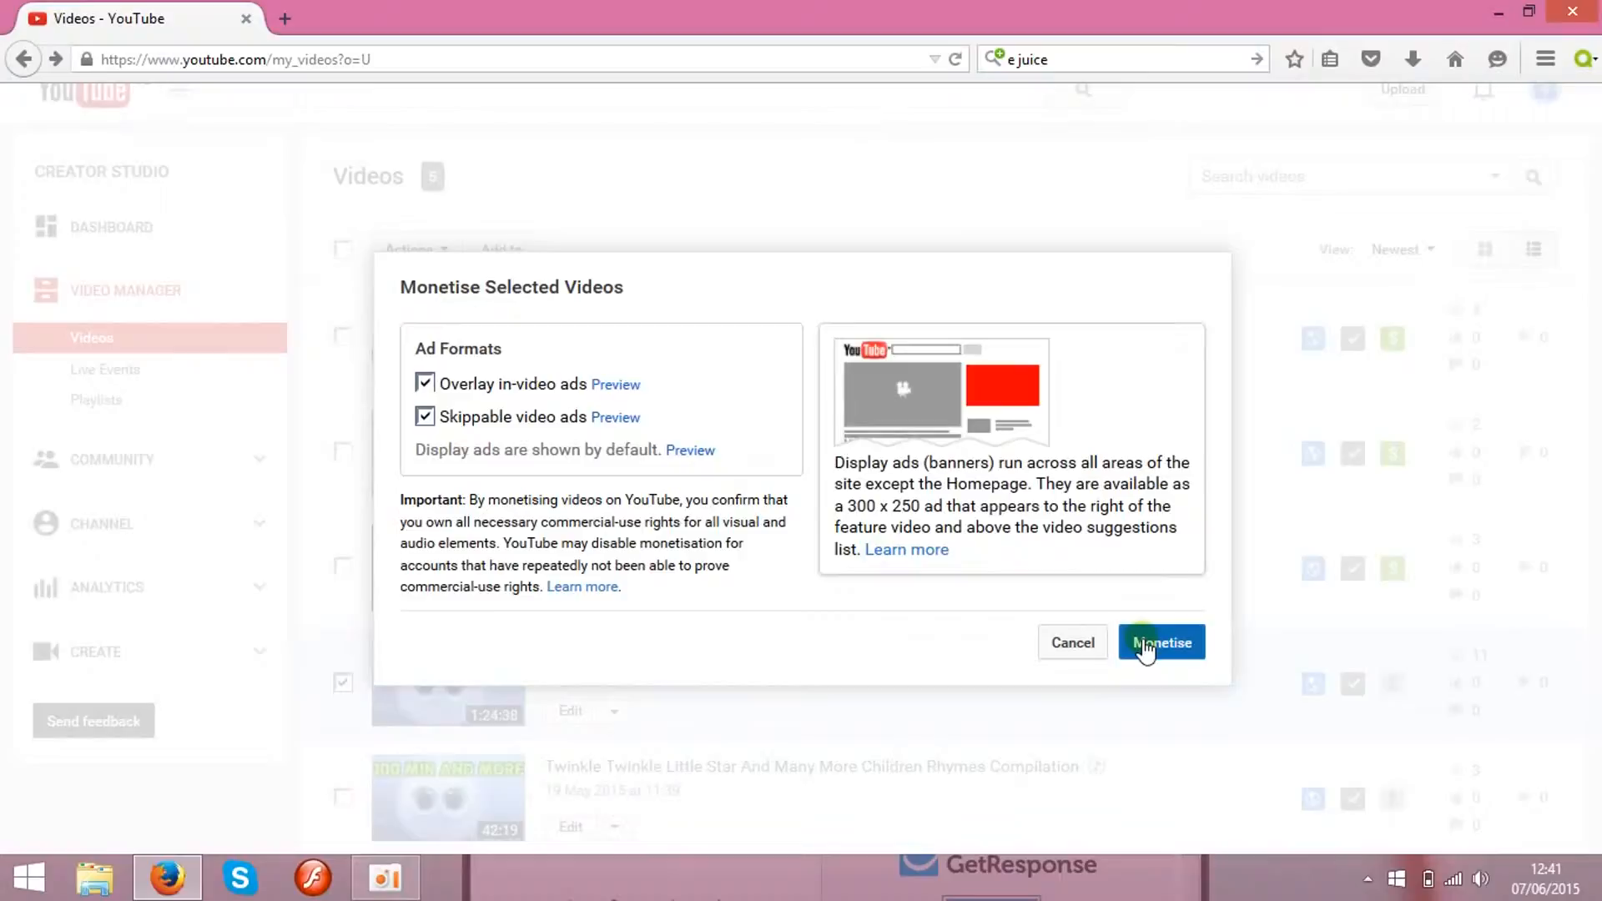
pyautogui.click(1161, 642)
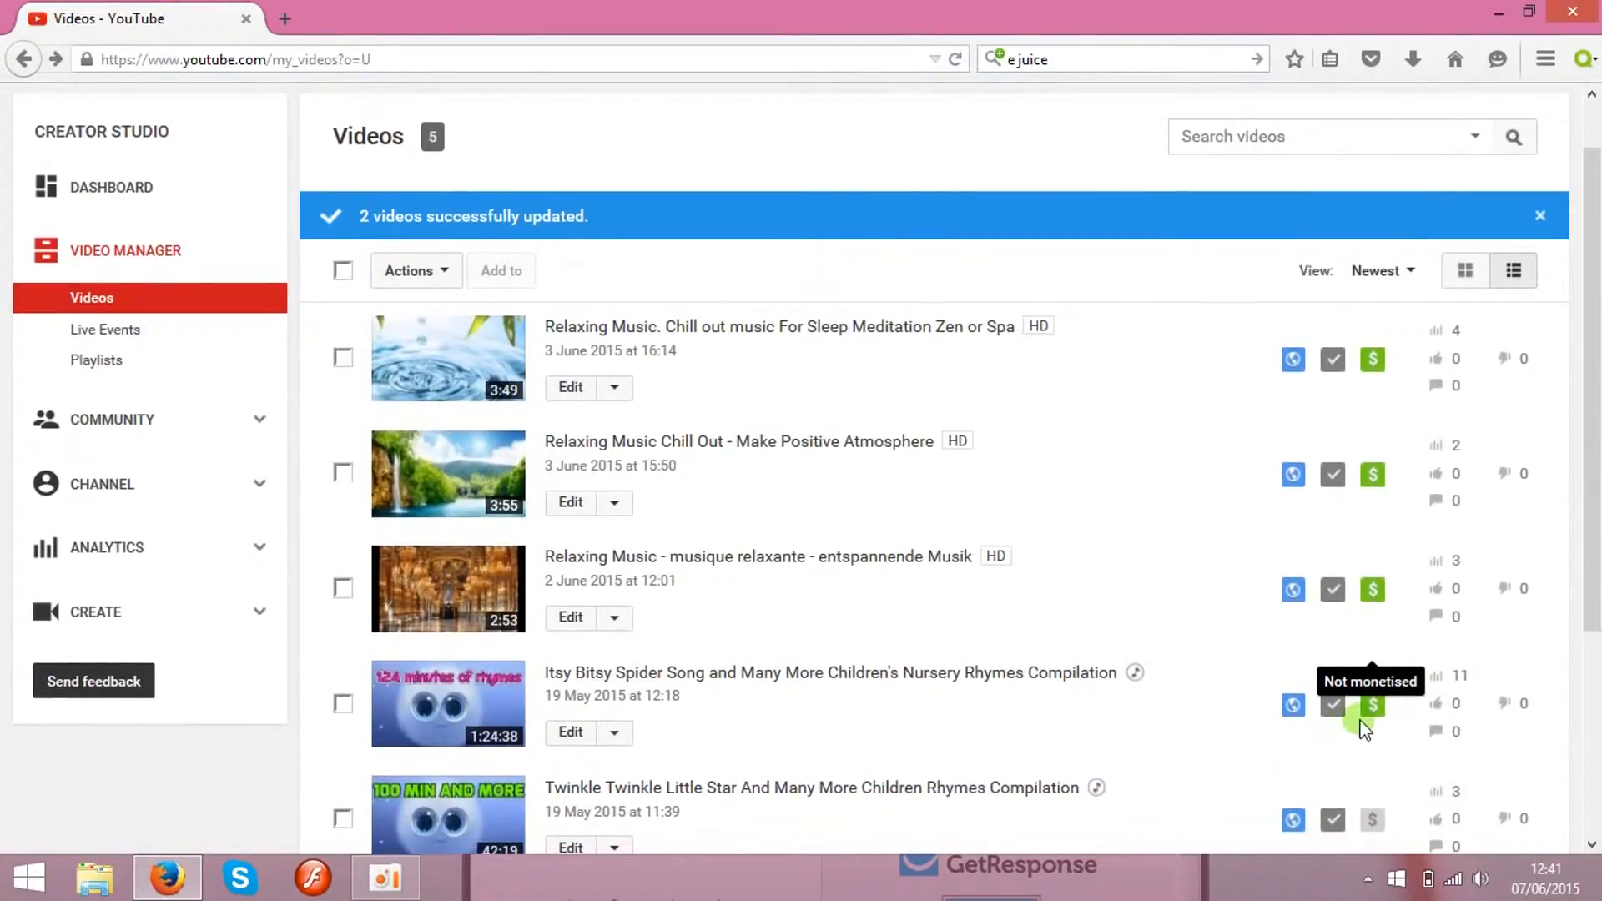
pyautogui.moveTo(1223, 608)
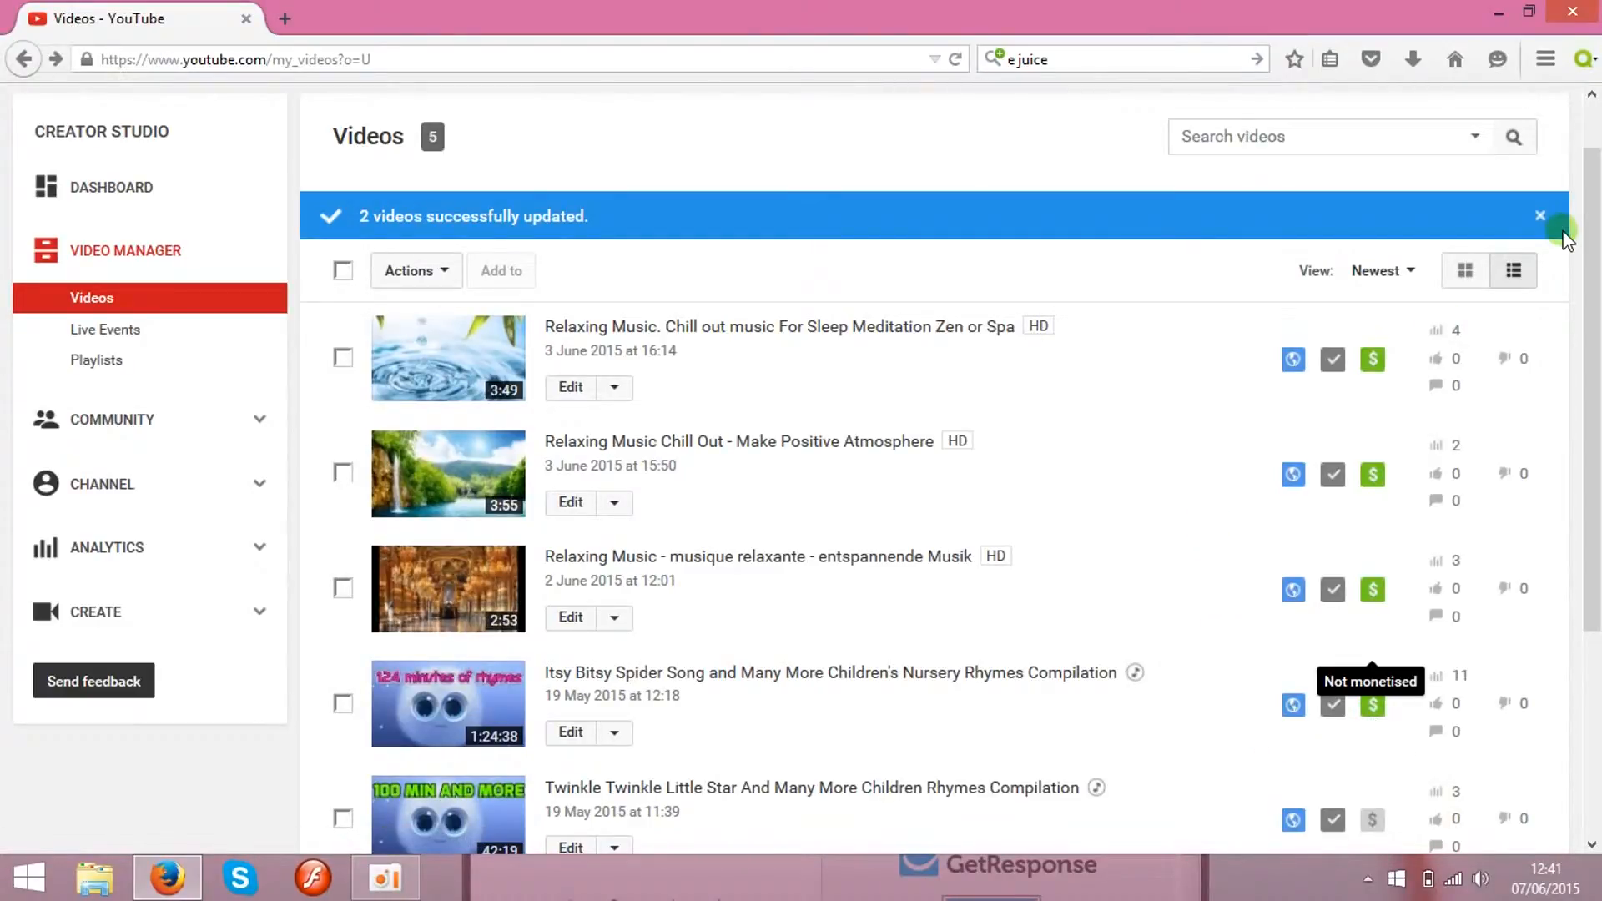
pyautogui.scroll(-3)
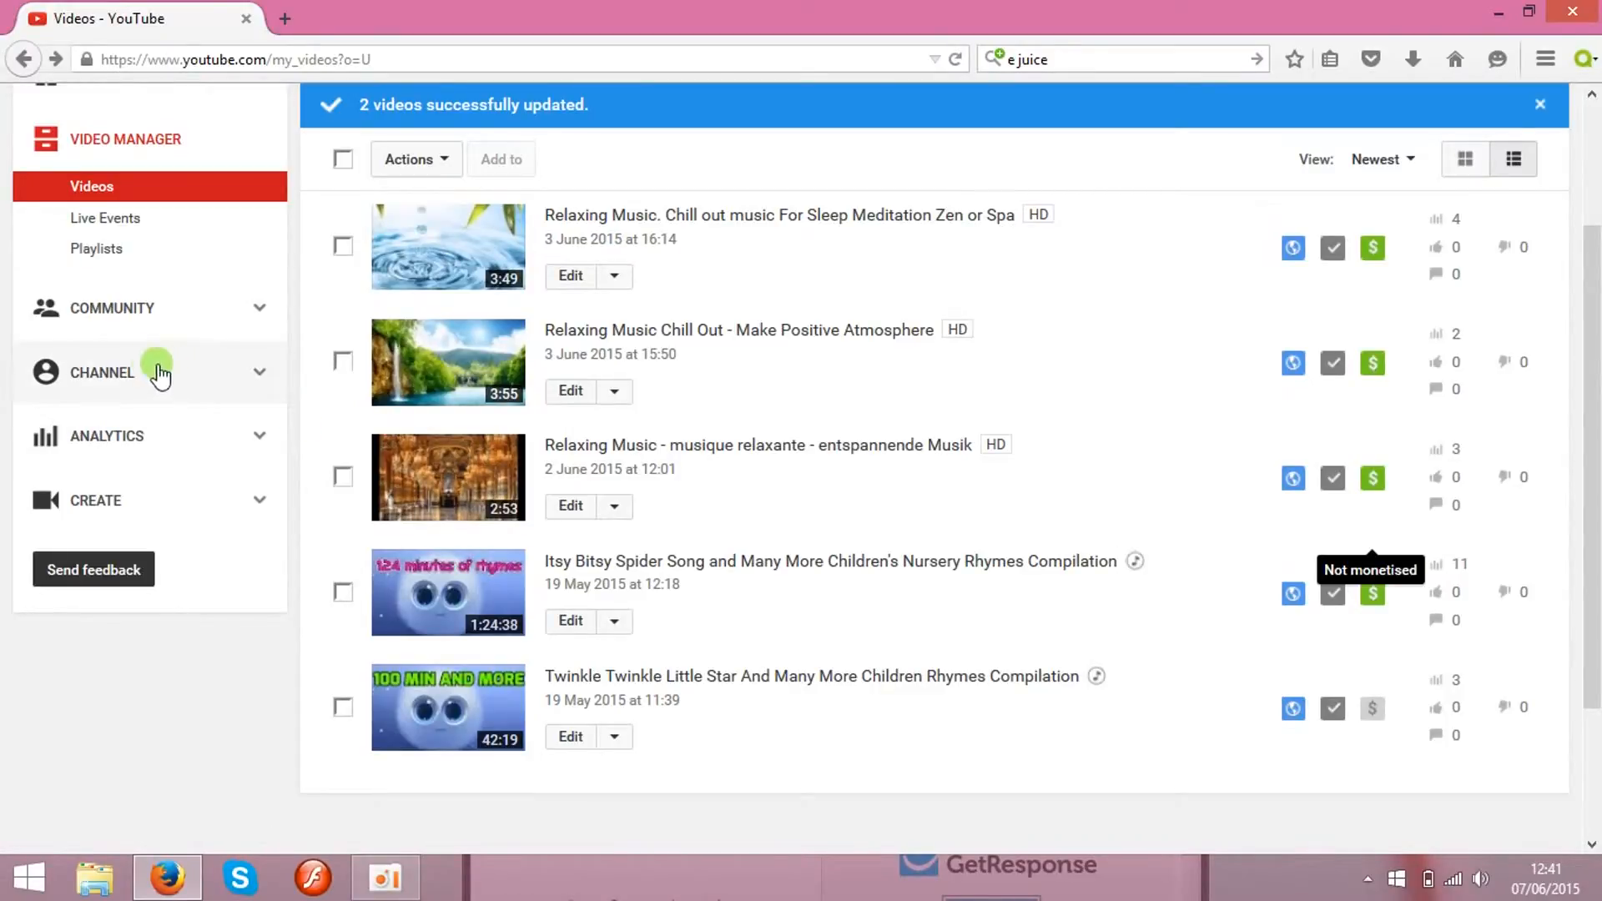
# From Status and features monetisation settings, follow 'associate an AdSense account' through to Google AdSense signup.
pyautogui.click(101, 372)
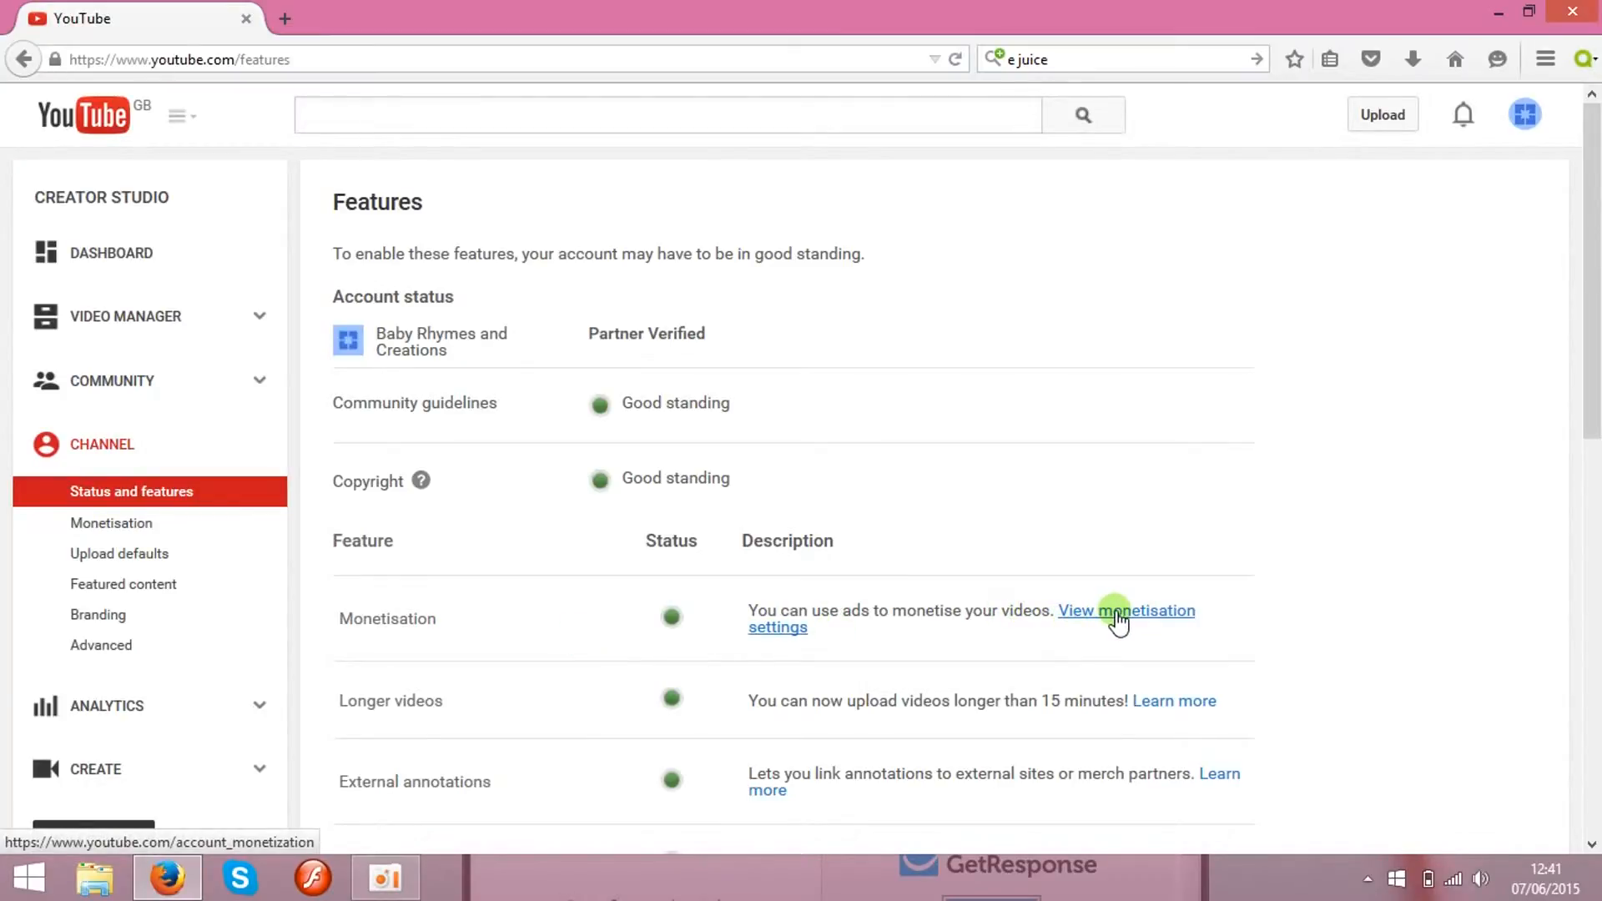
pyautogui.click(1124, 611)
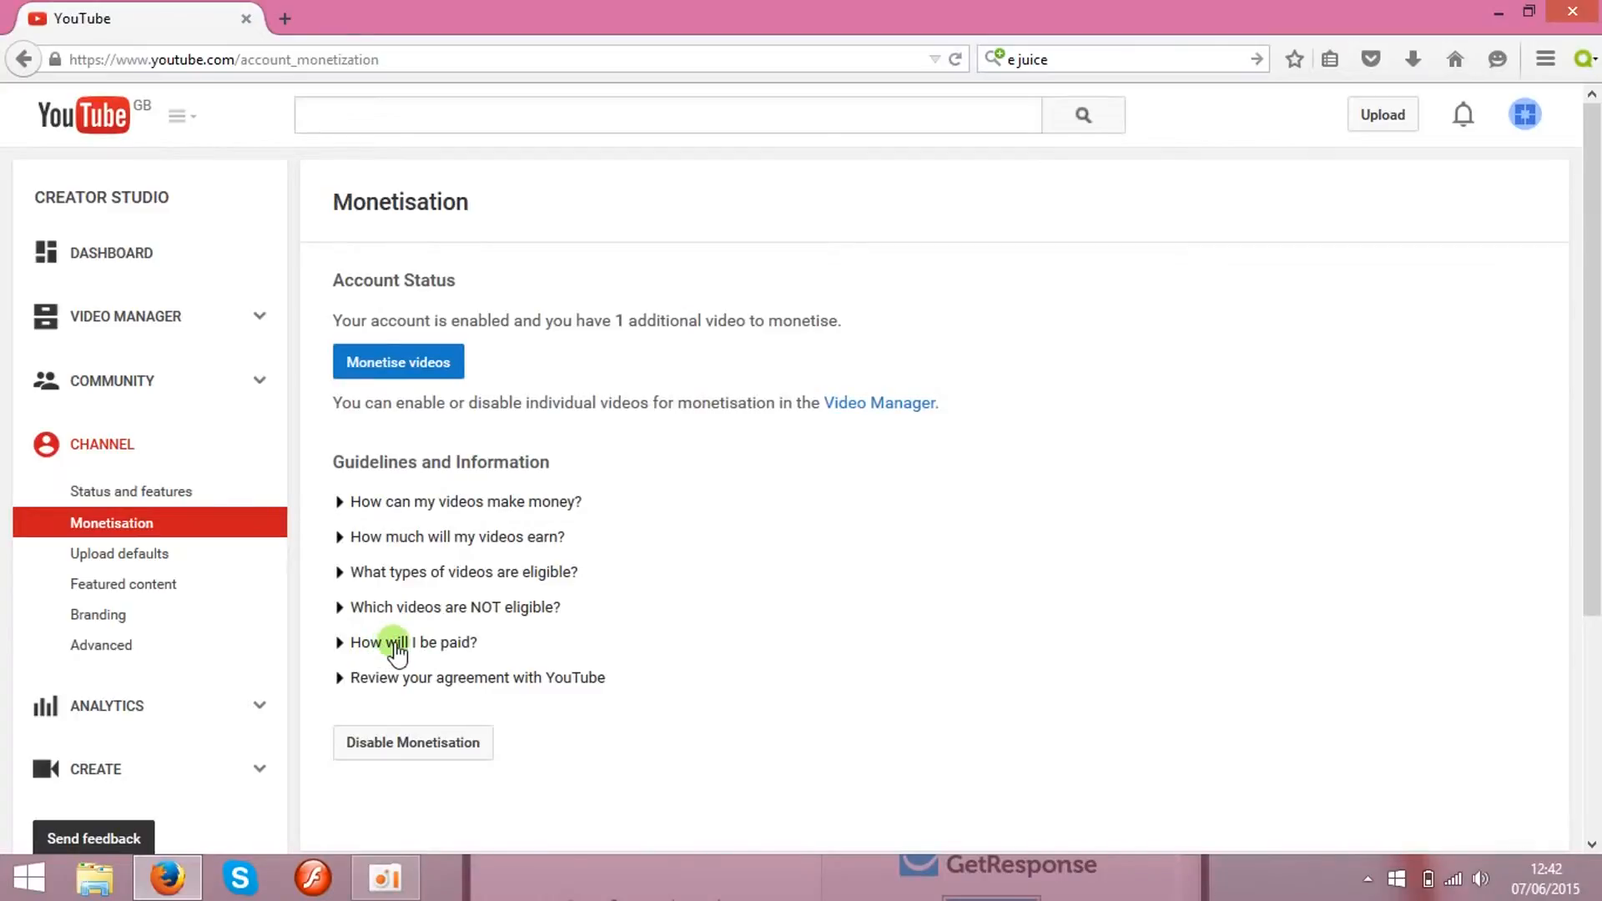
pyautogui.click(412, 642)
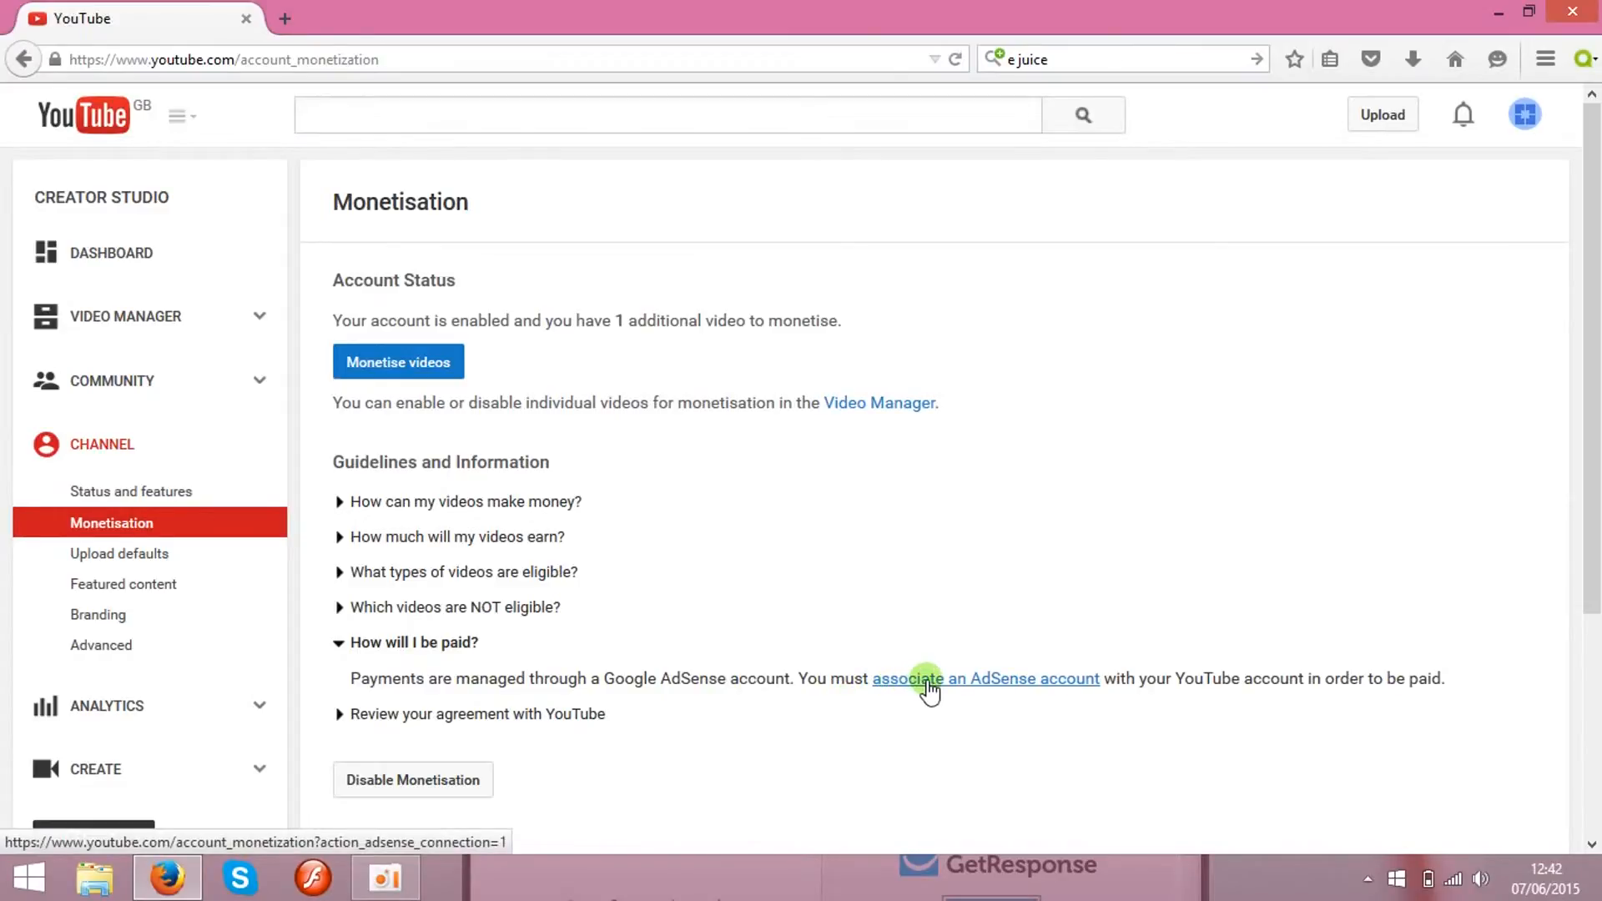
pyautogui.click(984, 678)
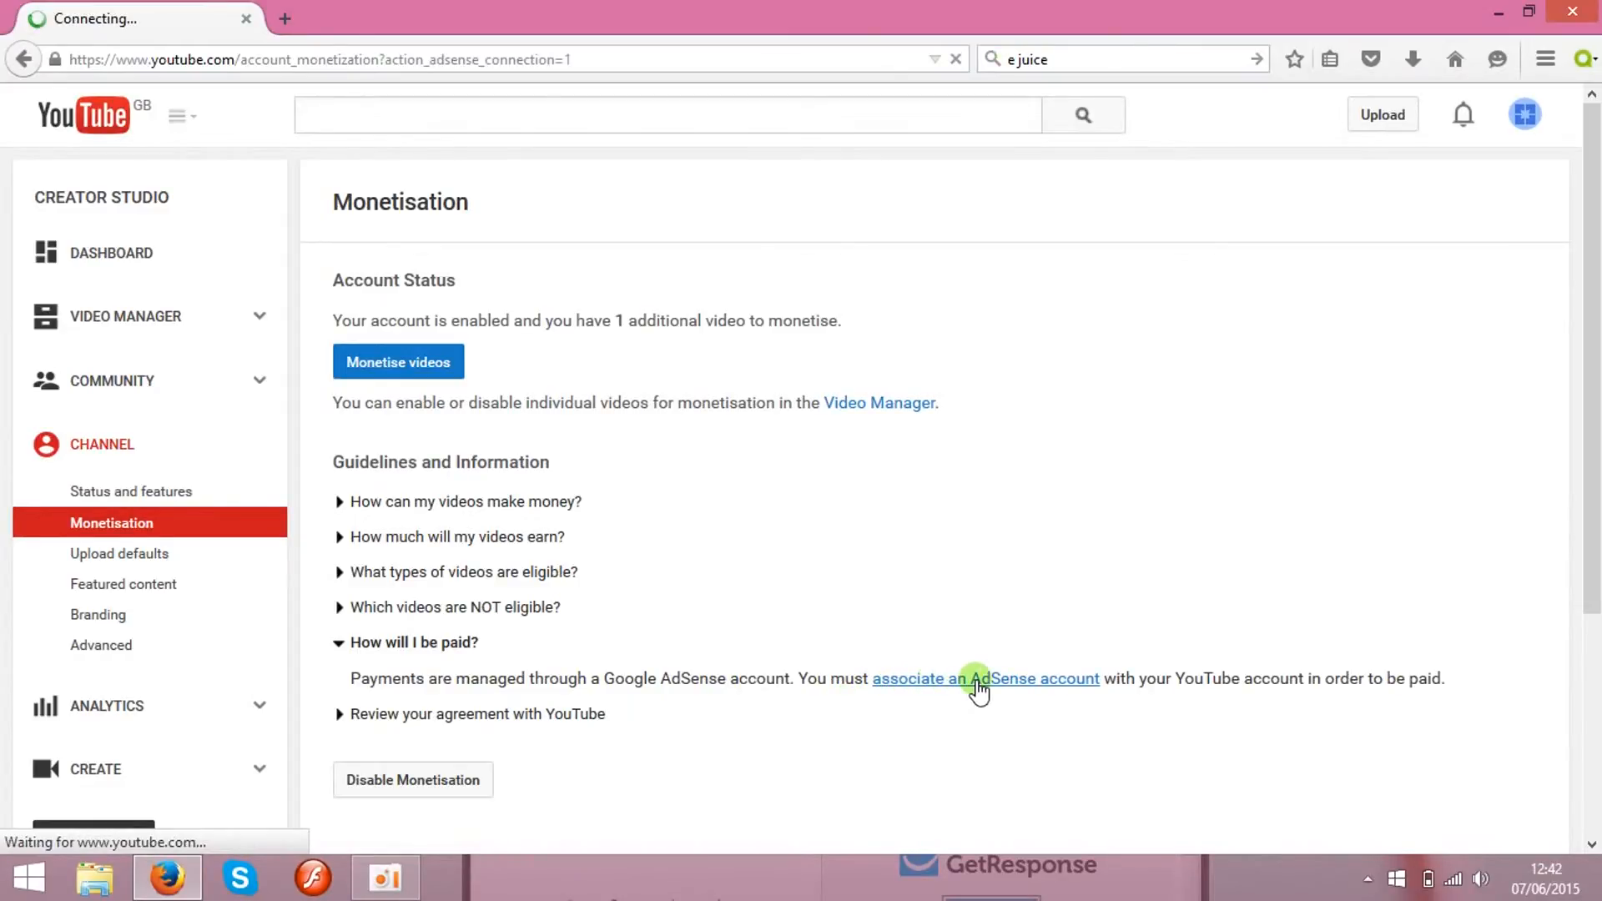
pyautogui.click(985, 678)
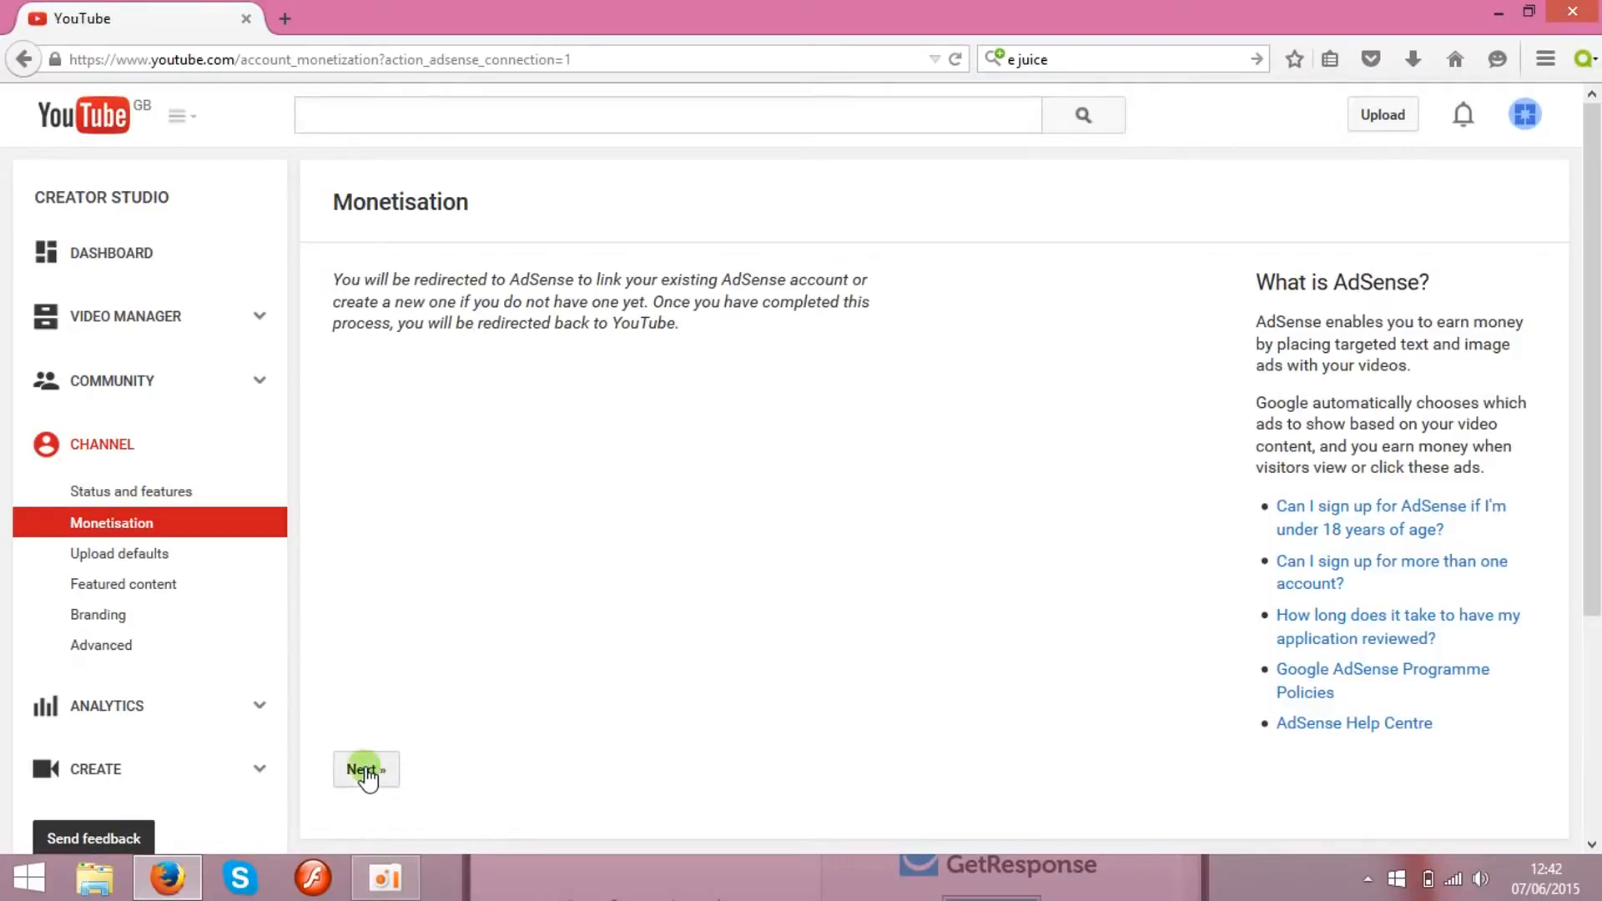
pyautogui.click(364, 769)
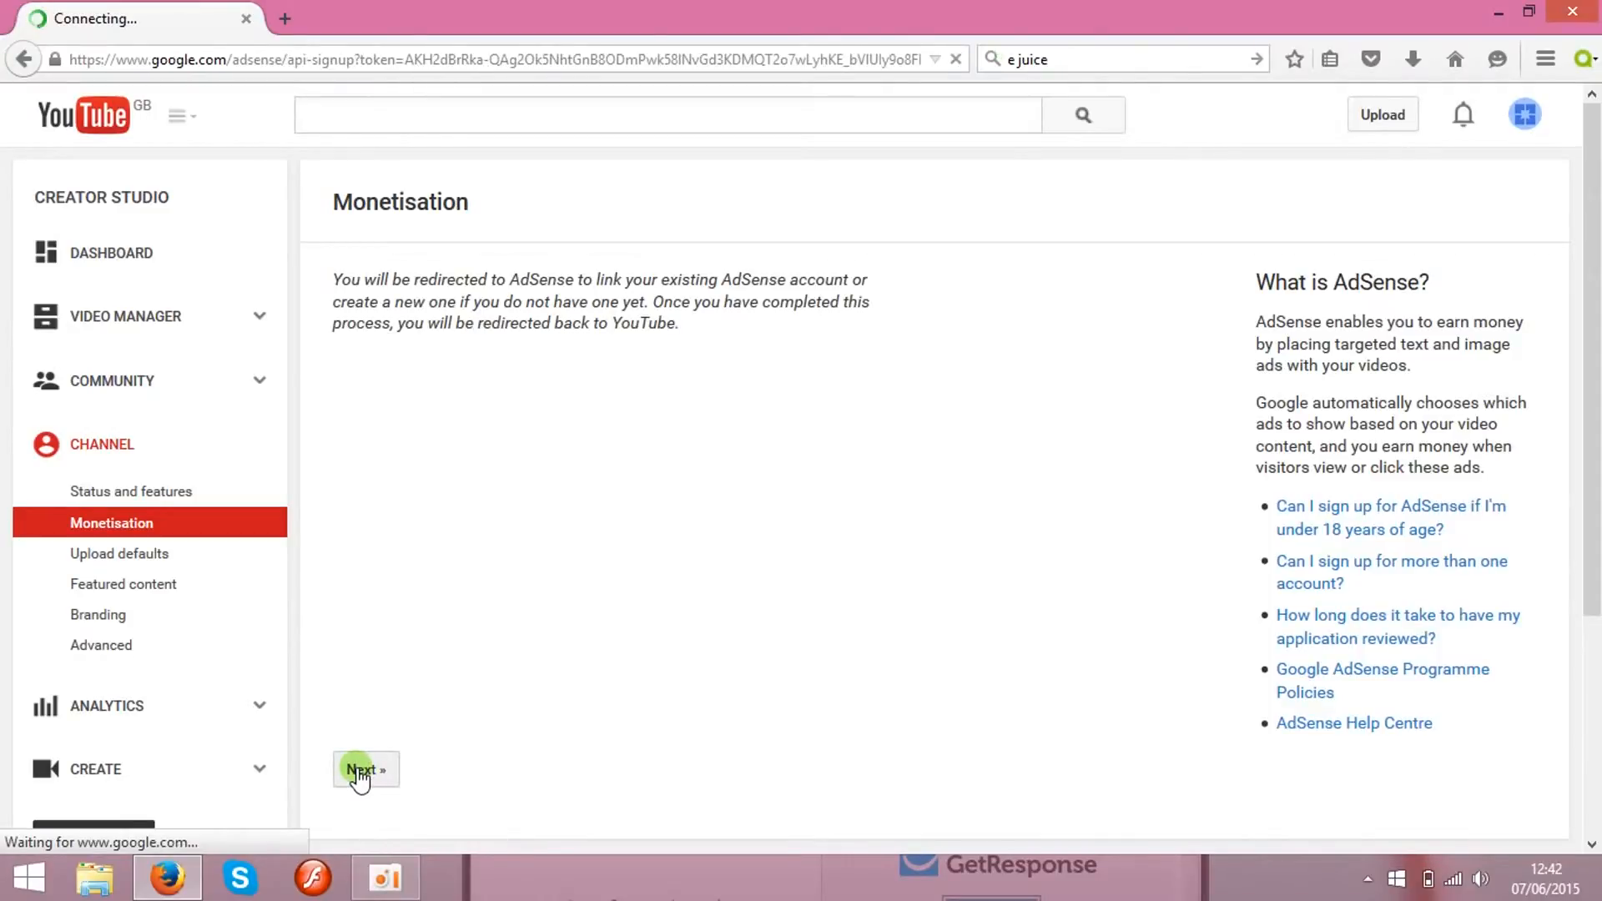
pyautogui.click(364, 769)
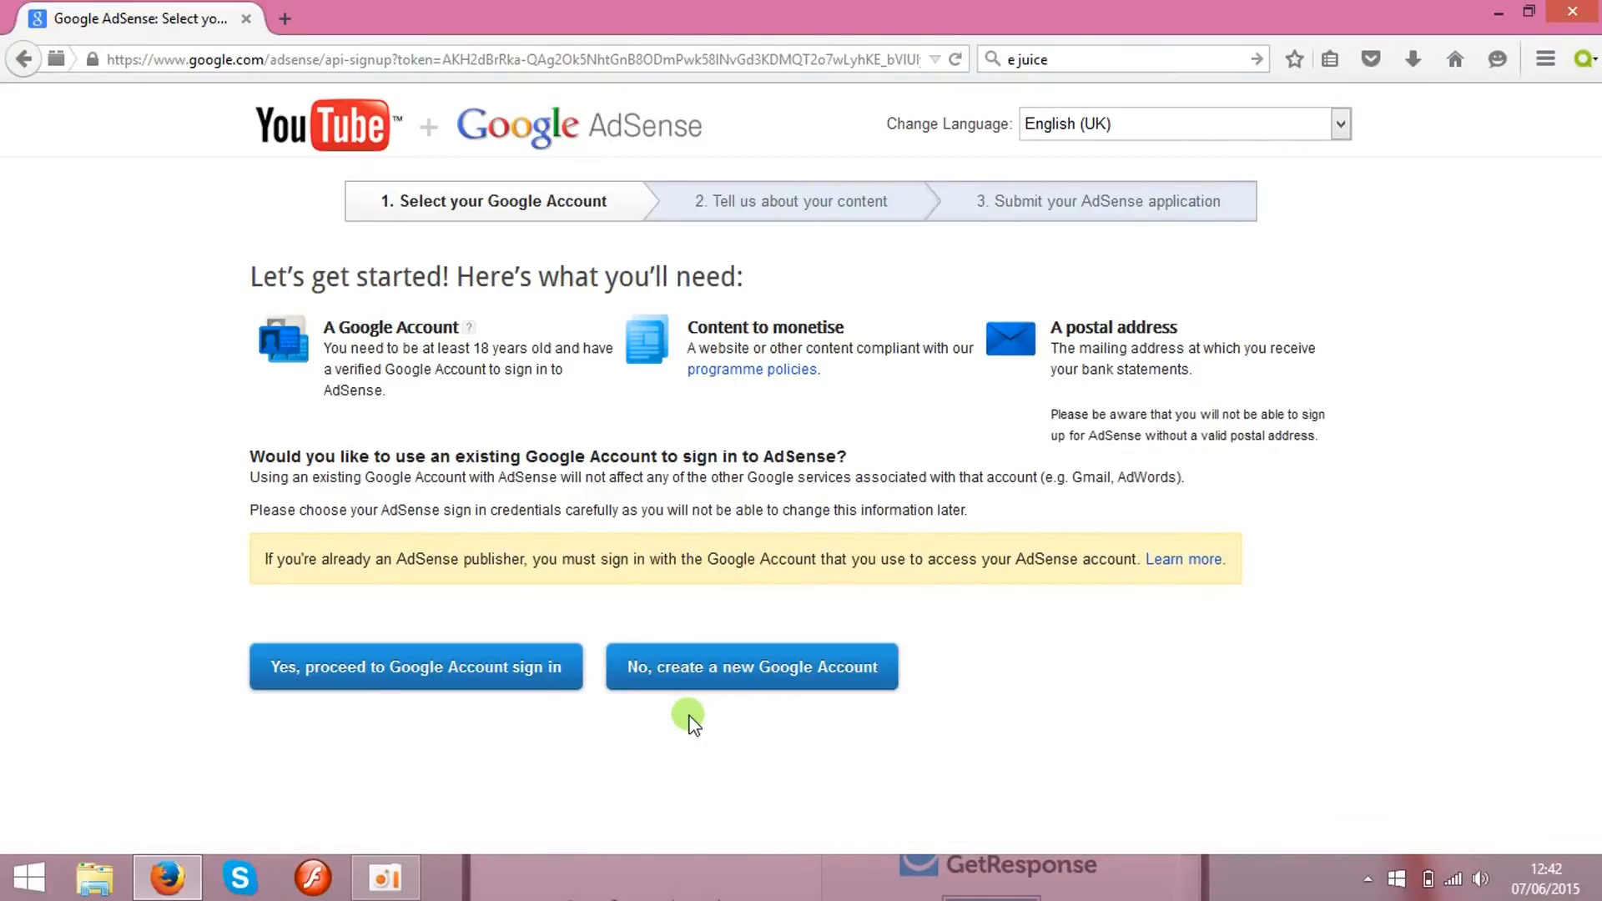
pyautogui.moveTo(500, 743)
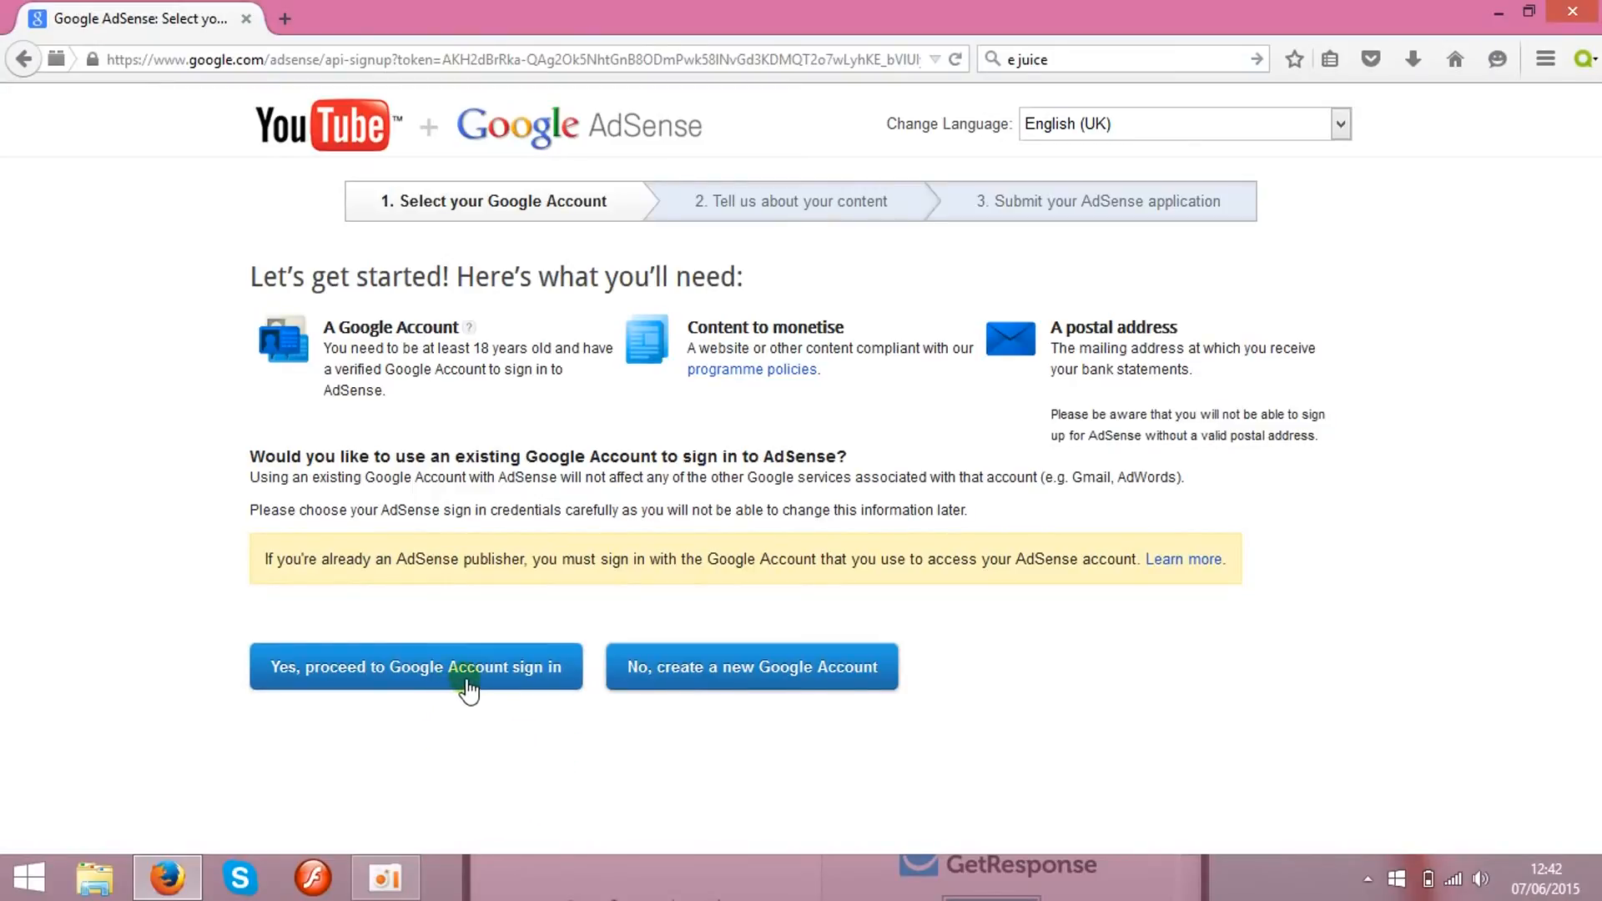
pyautogui.moveTo(528, 740)
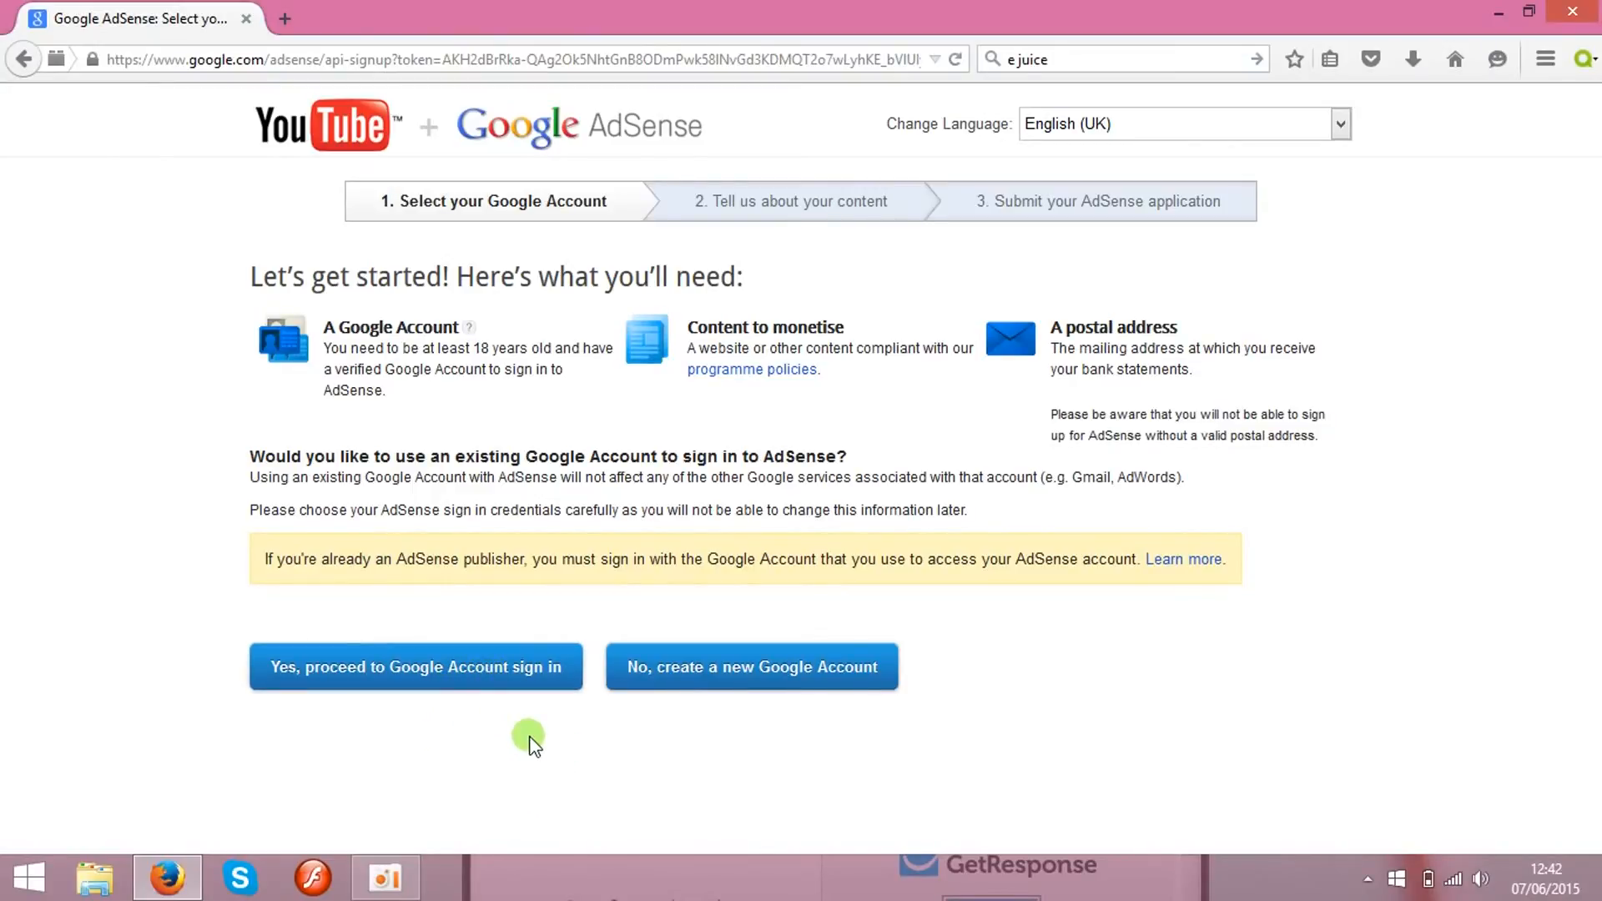